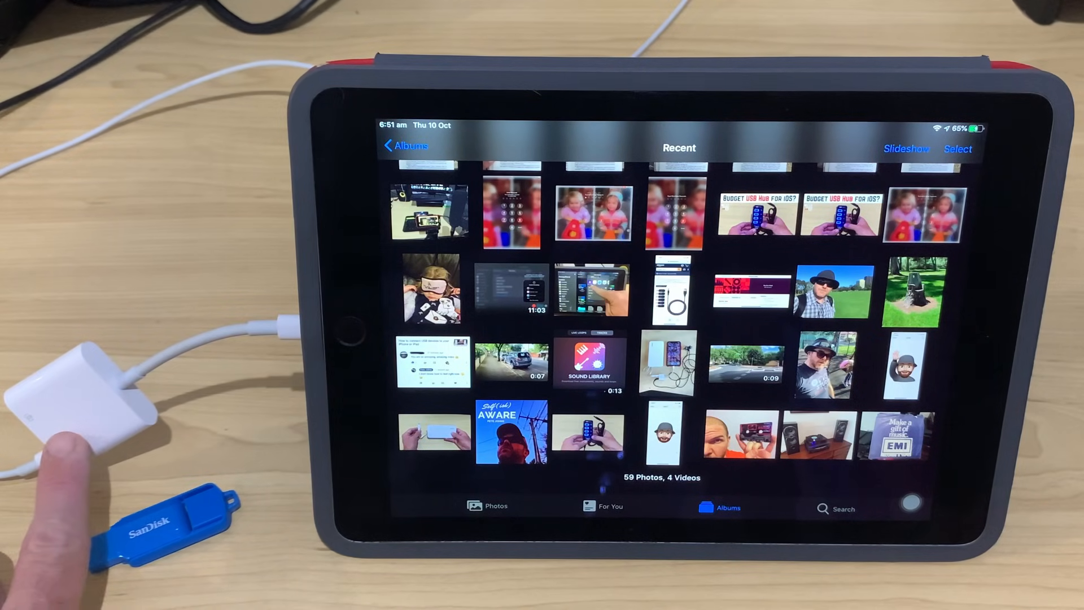
mouse_move(83, 450)
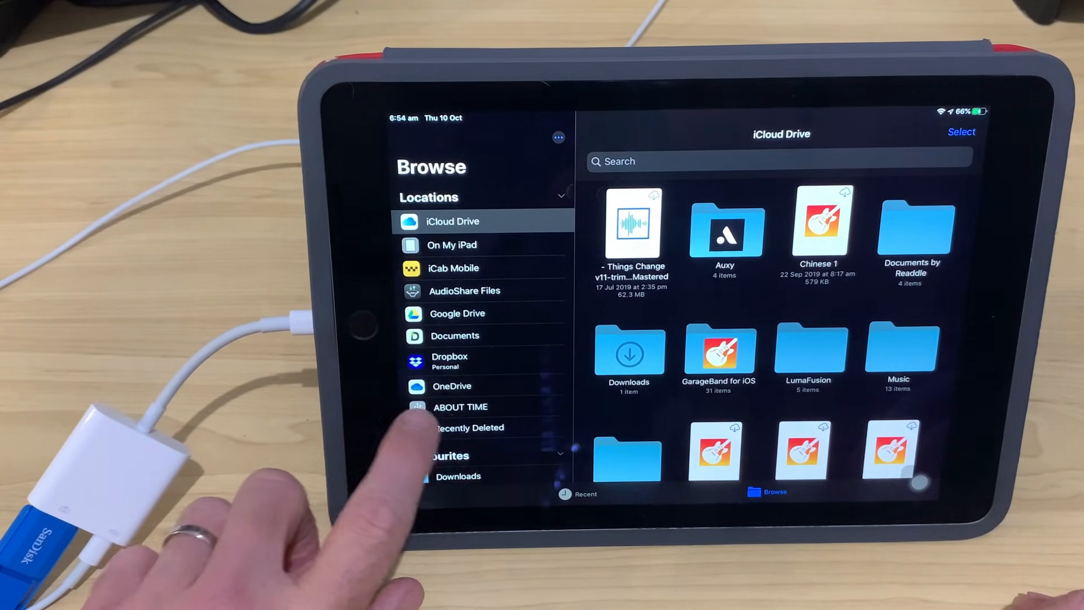
Show the contents of the ABOUT TIME USB drive in Files.
left_click(460, 407)
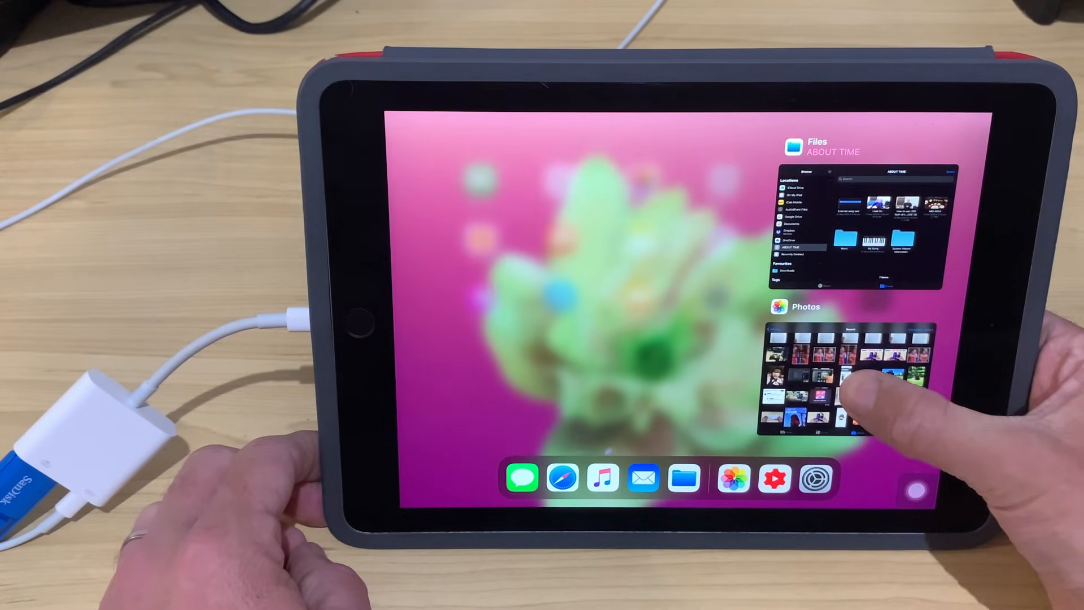
Return to Photos, select six photos in the Recent album and bring up the share sheet.
left_click(848, 374)
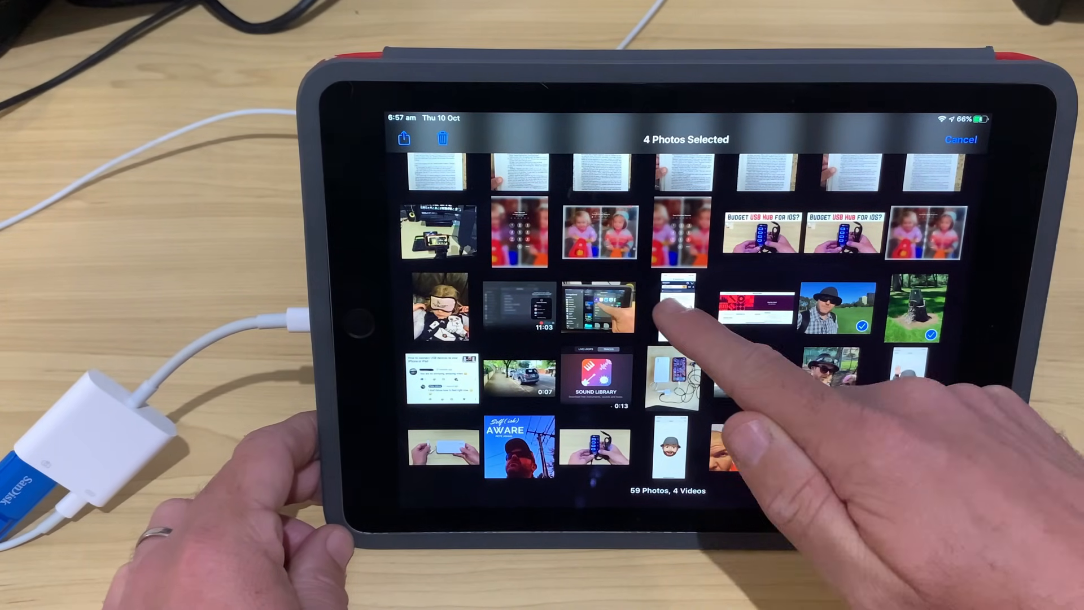
left_click(680, 307)
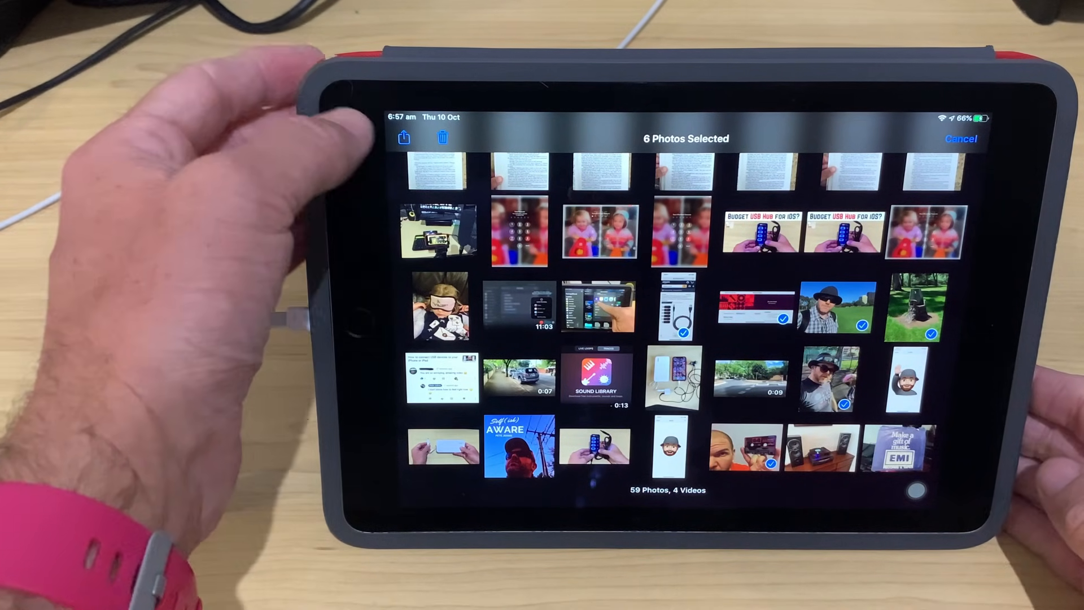
left_click(403, 138)
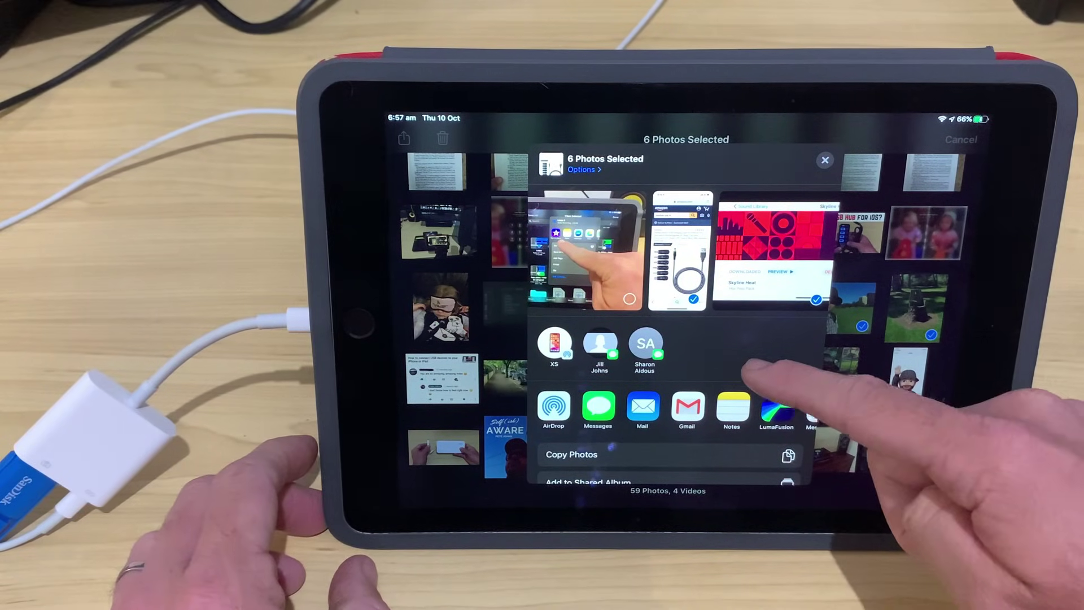
Choose Save to Files for the six selected photos, bringing up the location picker.
scroll("down", 3)
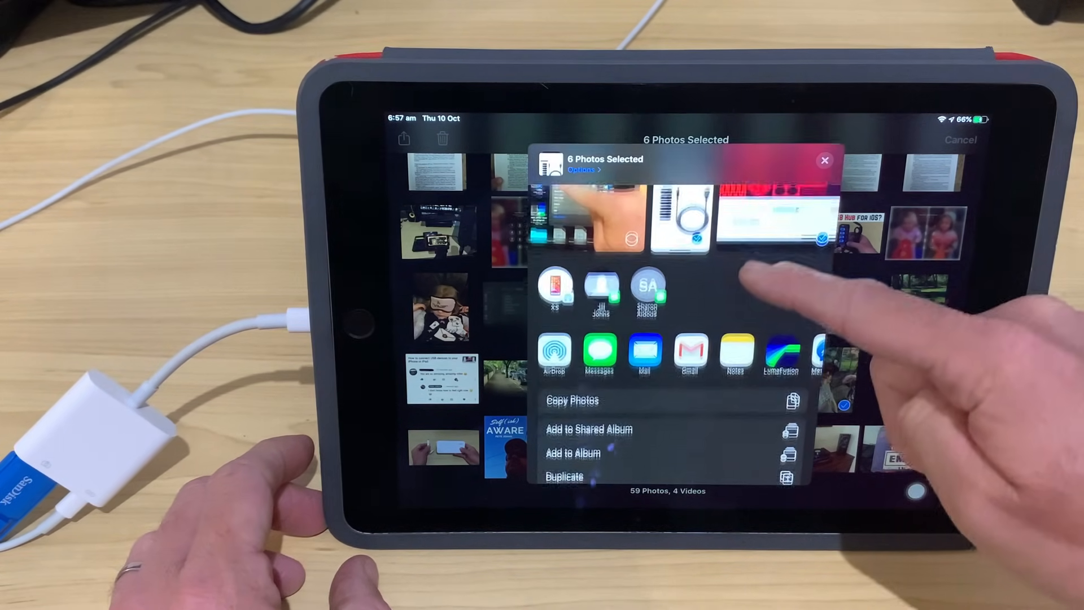
scroll("up", 3)
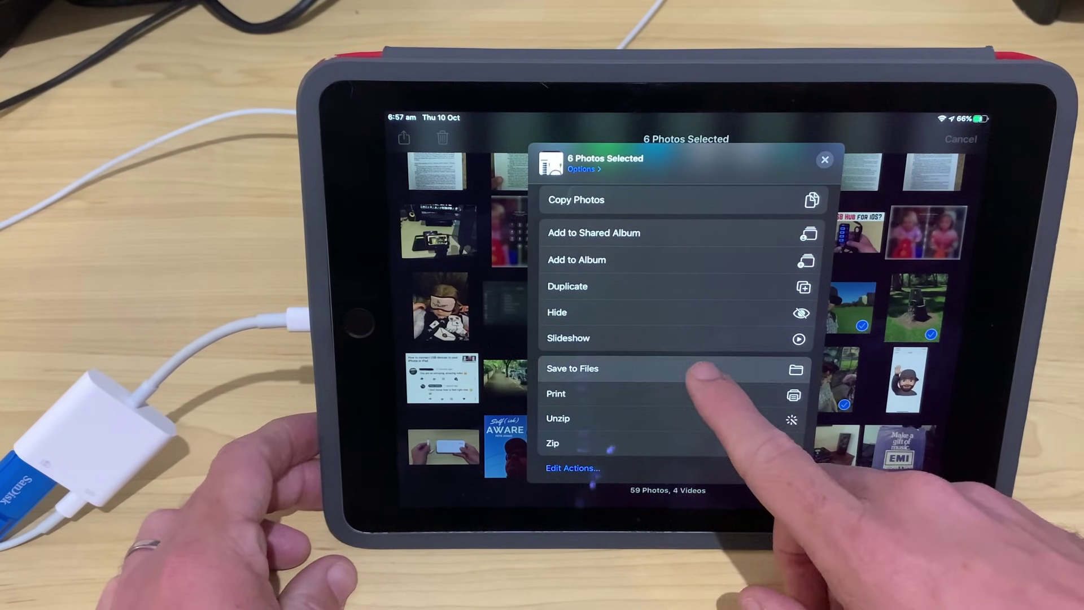
left_click(572, 368)
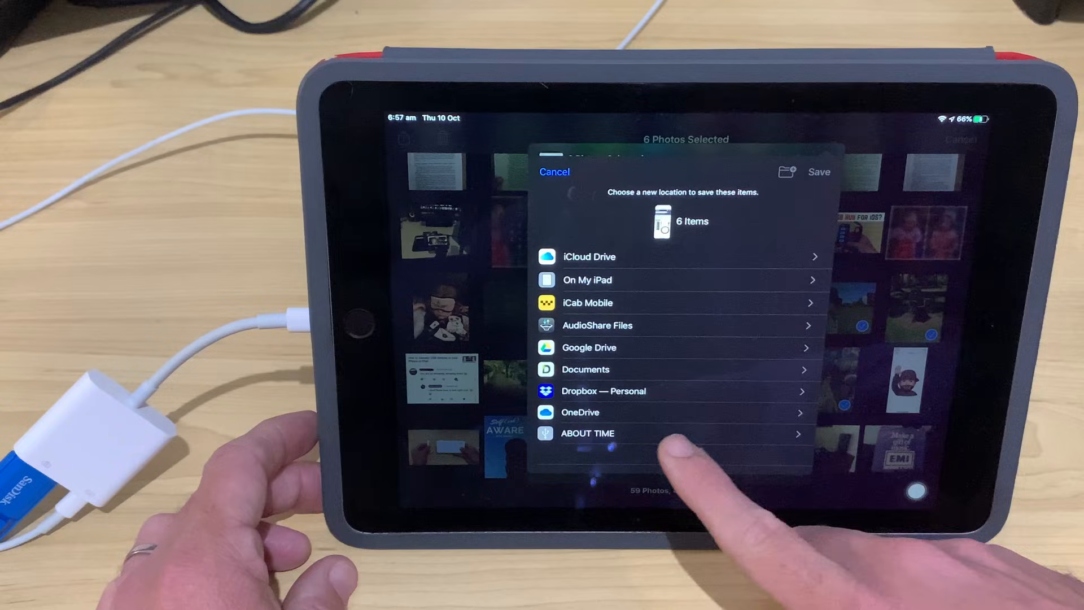
Save the six photos into the Photos folder on the ABOUT TIME drive.
left_click(587, 433)
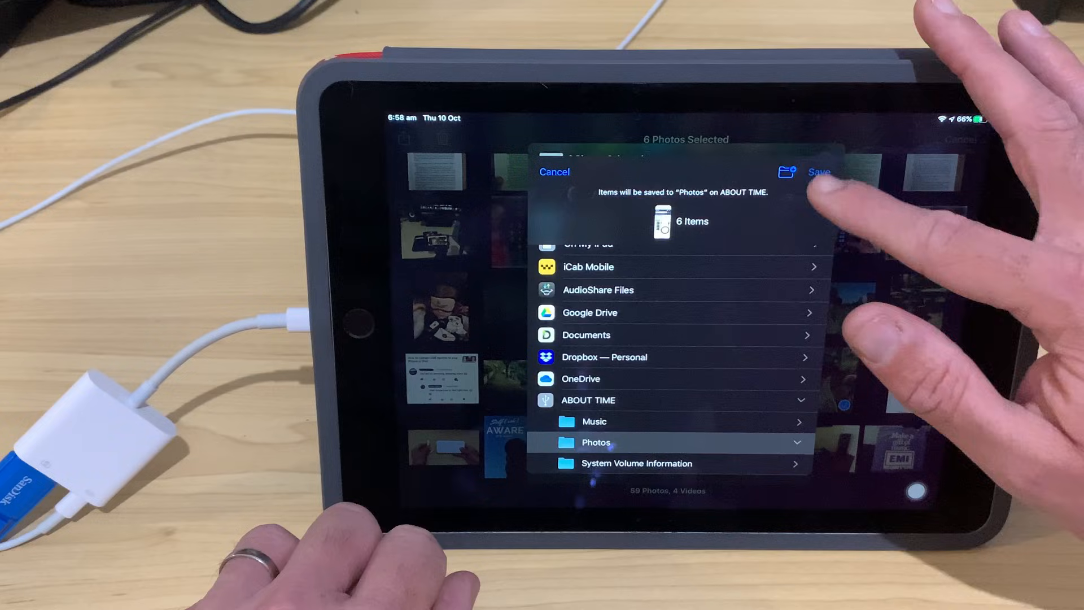
left_click(819, 171)
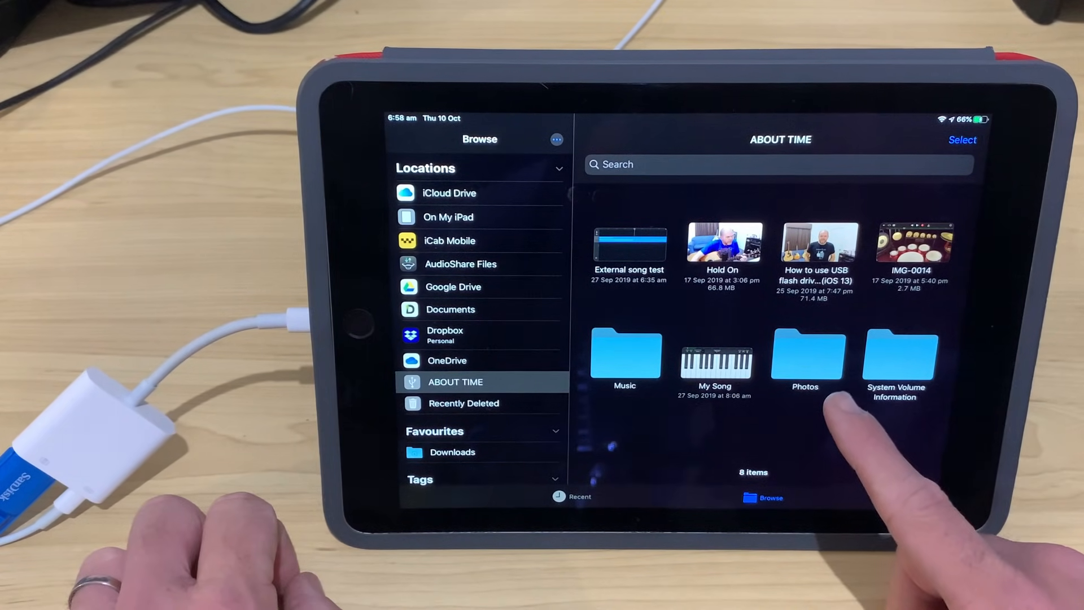
Check the saved files in ABOUT TIME's Photos folder, then return to the Recent album.
left_click(805, 356)
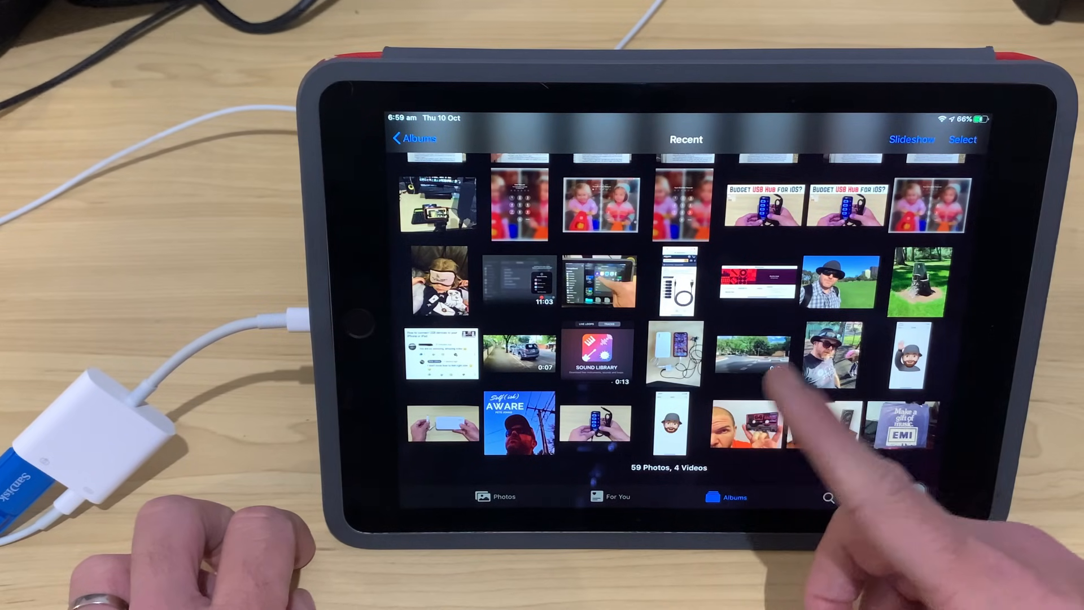
scroll("down", 3)
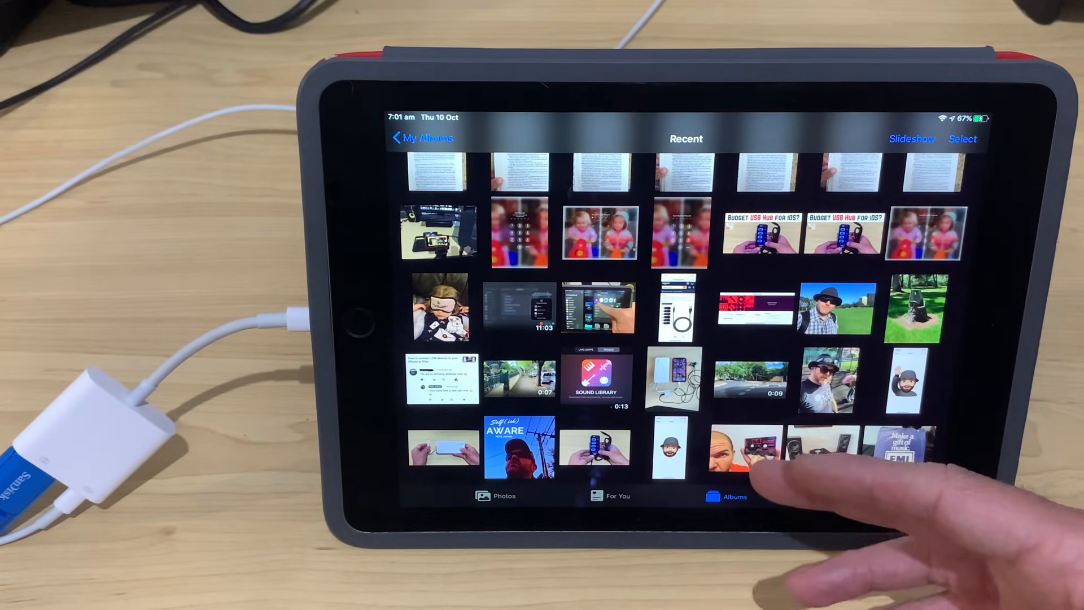
mouse_move(781, 429)
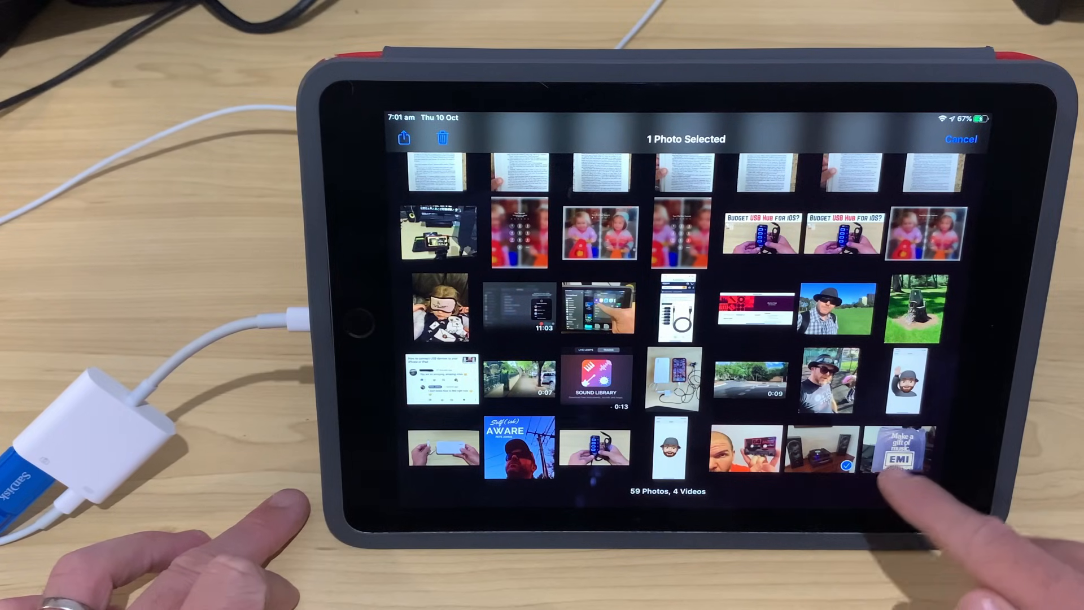
Select three photos in the Recent album and start adding them to an album.
left_click(737, 450)
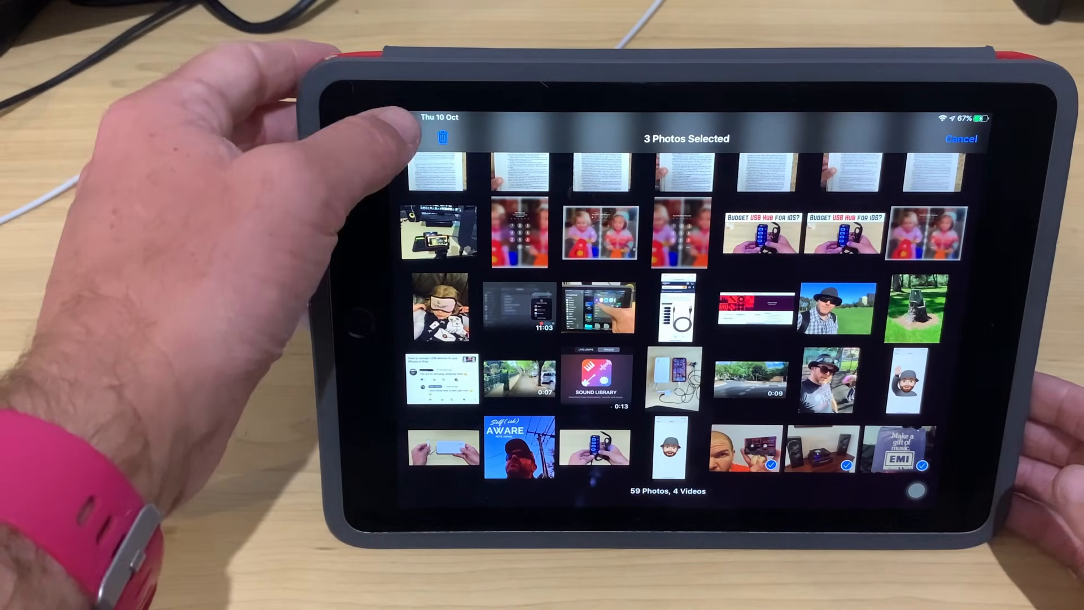
left_click(404, 138)
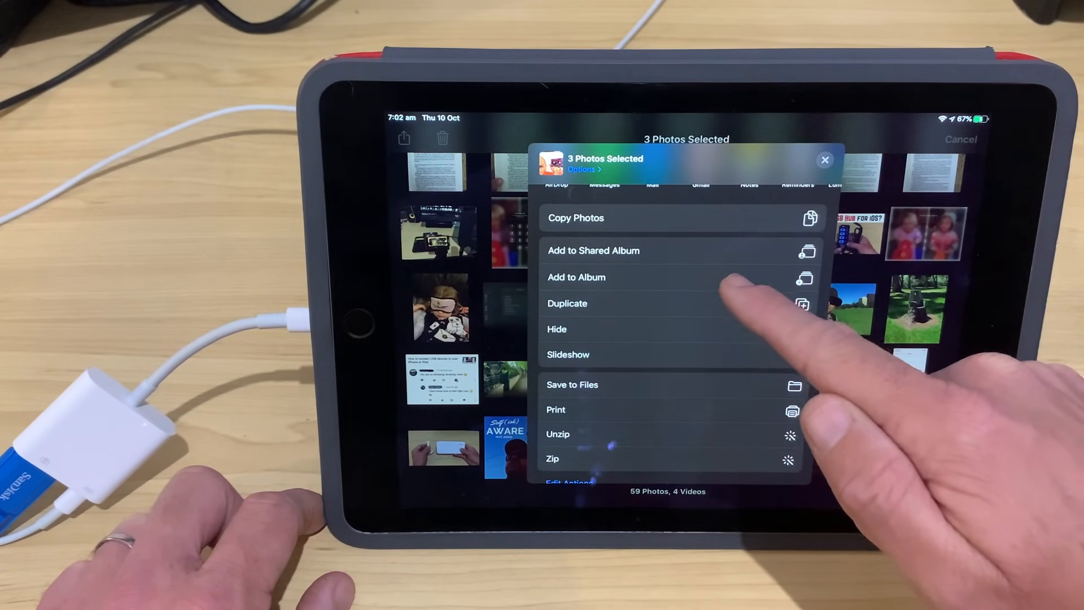
left_click(575, 276)
type("T")
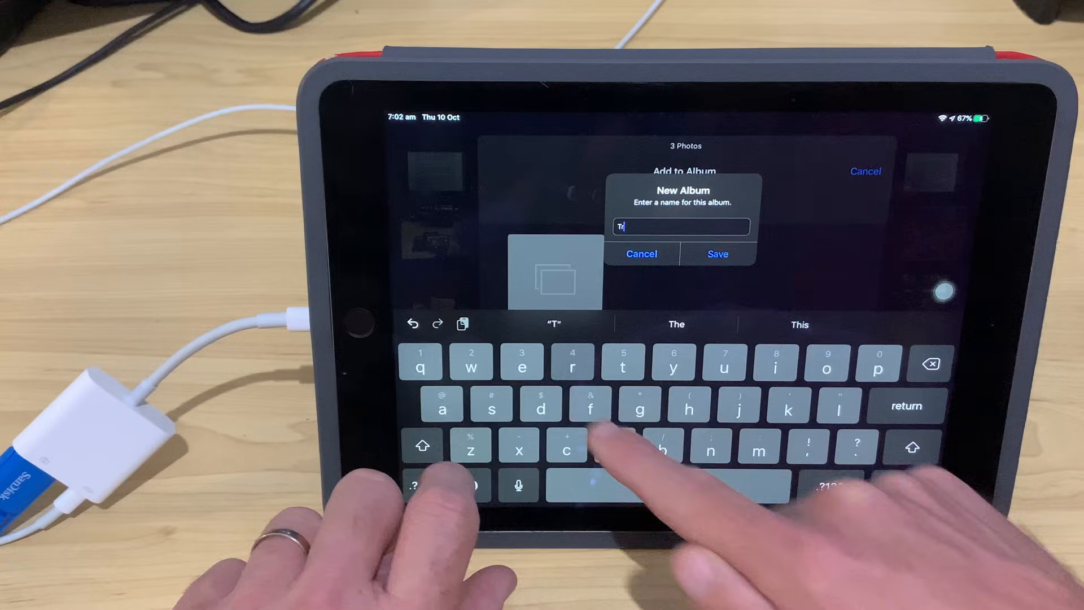
Create a new album named Transfer holding the three photos and reopen it from My Albums.
type("an")
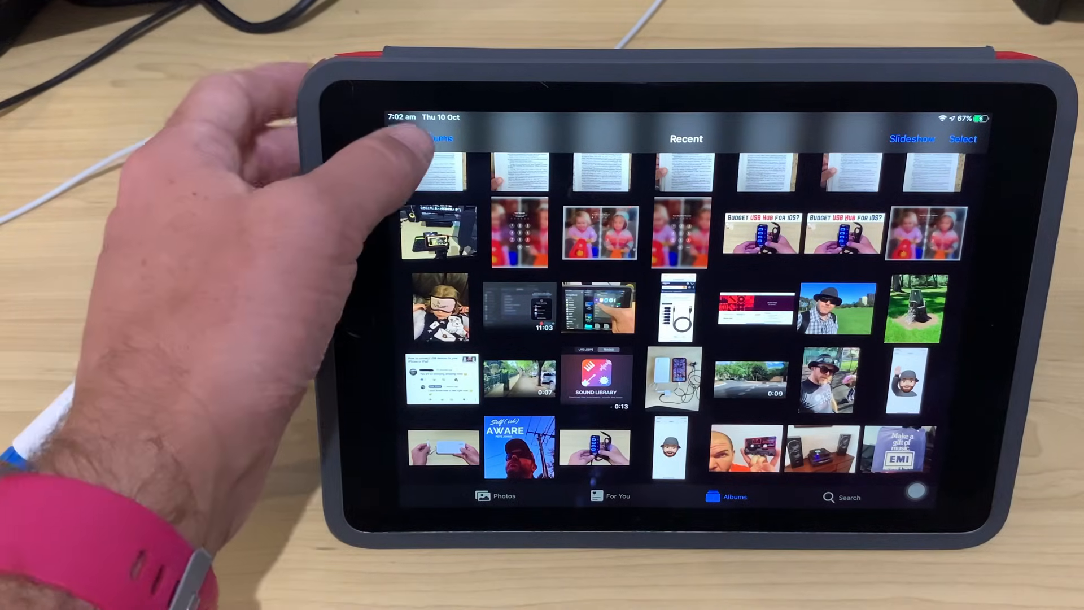
left_click(433, 138)
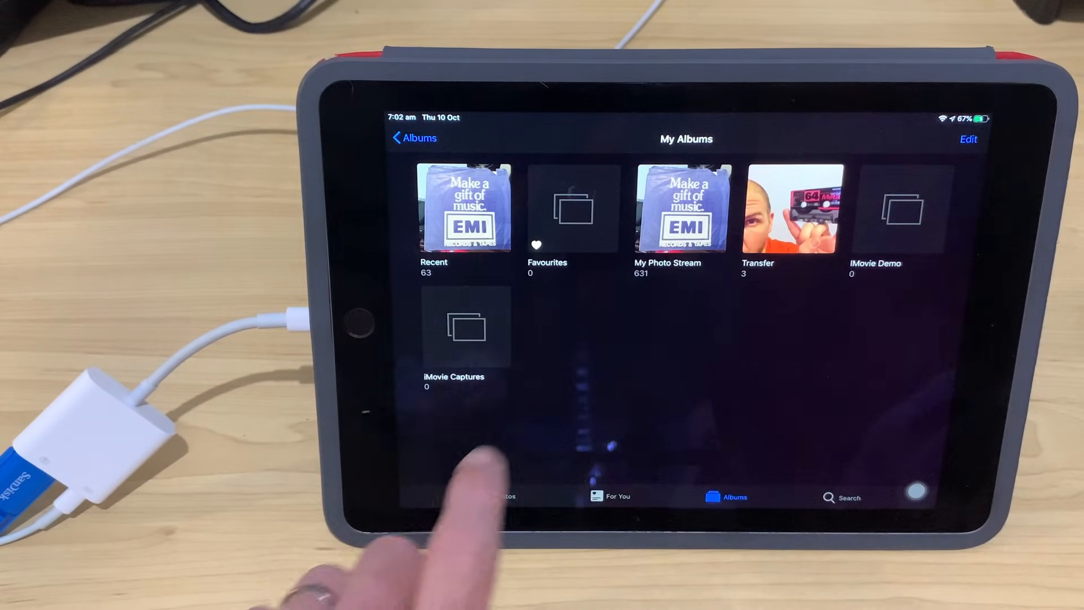
left_click(790, 208)
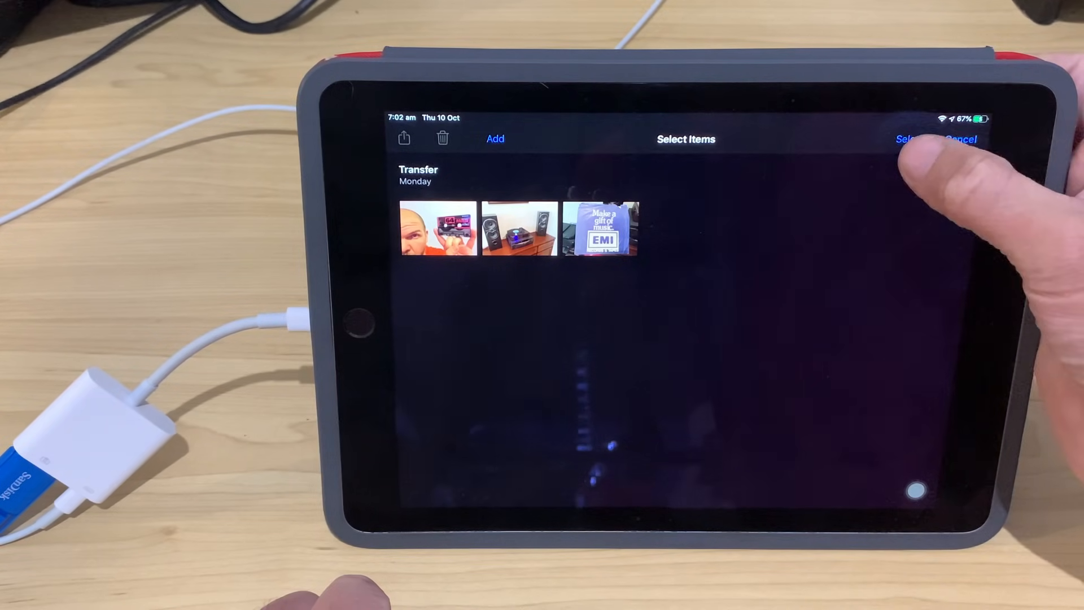
Select all three photos in the Transfer album and bring up the share sheet.
left_click(908, 139)
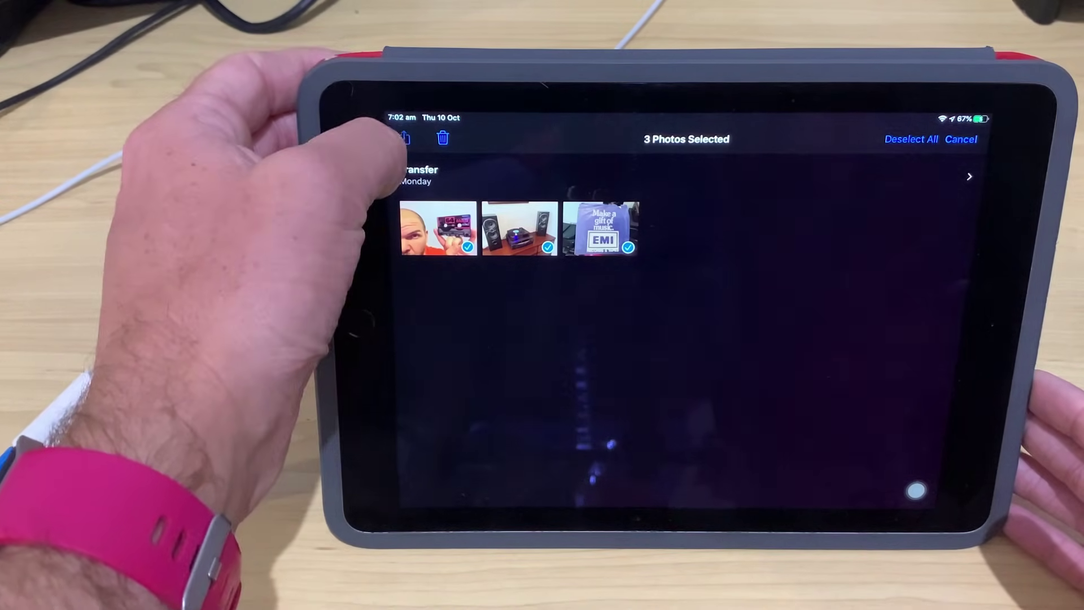
left_click(404, 138)
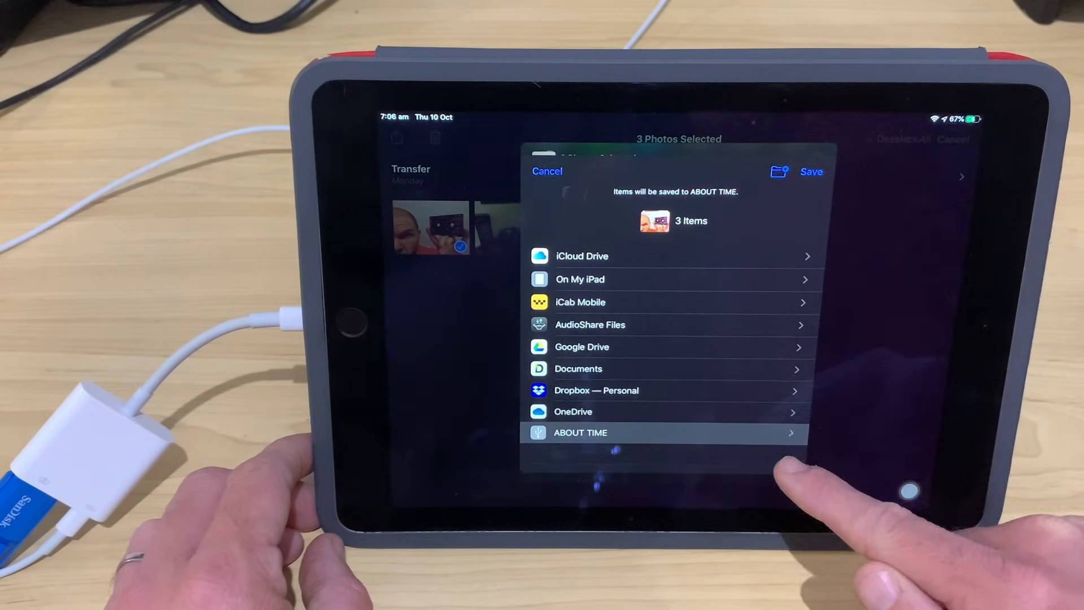
Create a new folder named 'Photos Again' on the ABOUT TIME drive for the three photos.
left_click(581, 433)
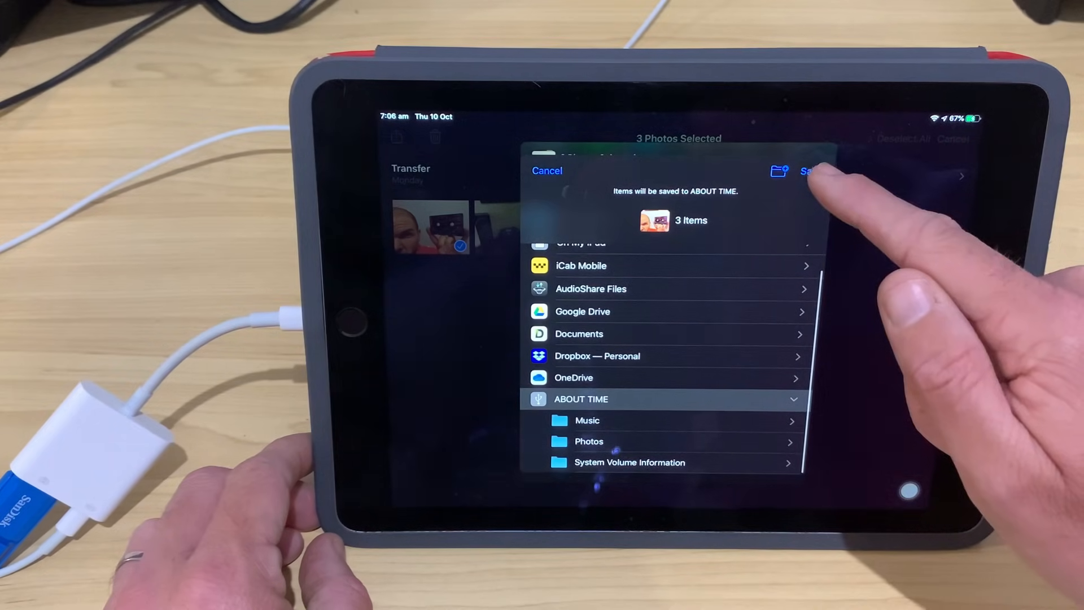
left_click(778, 171)
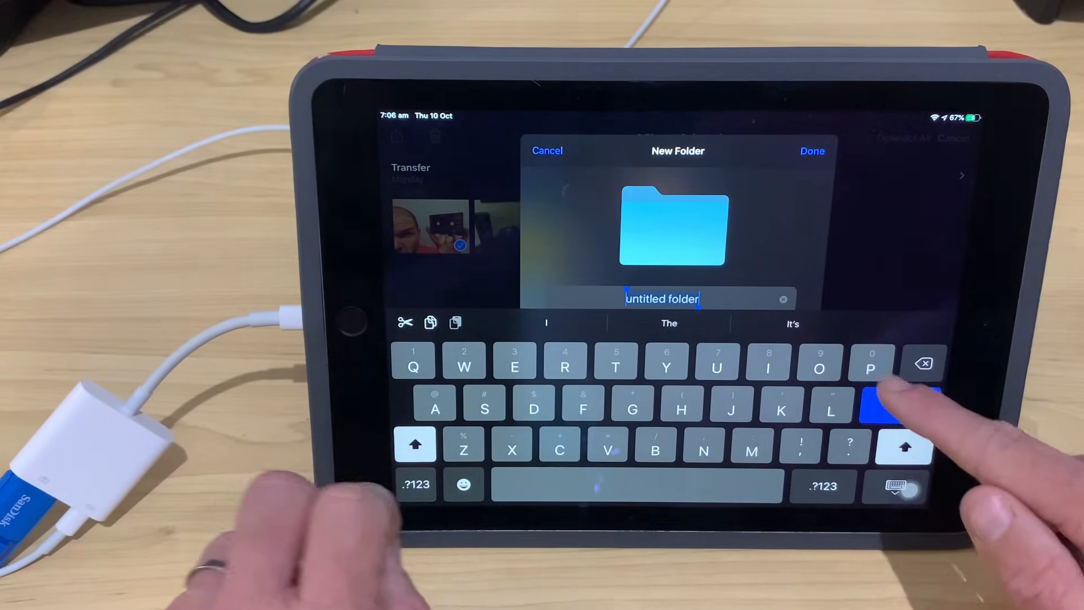
type("Photos Aga")
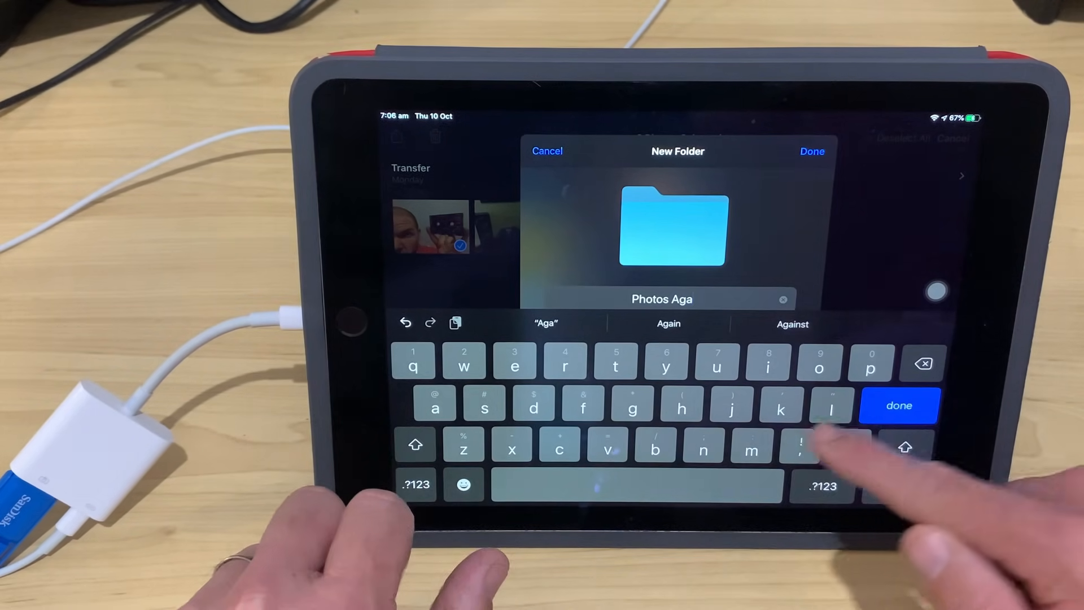
left_click(667, 324)
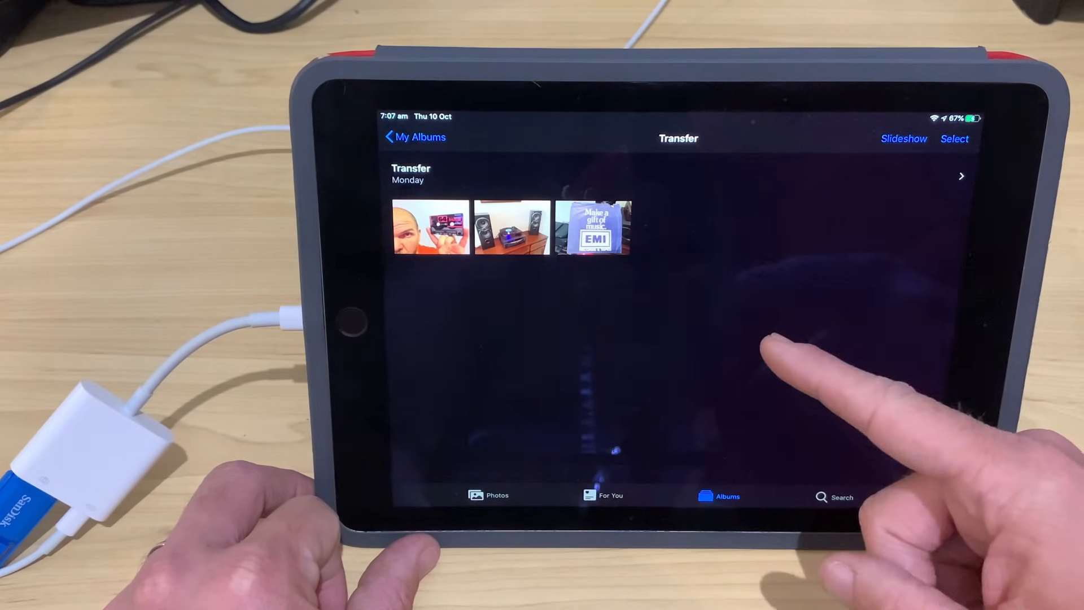
mouse_move(815, 449)
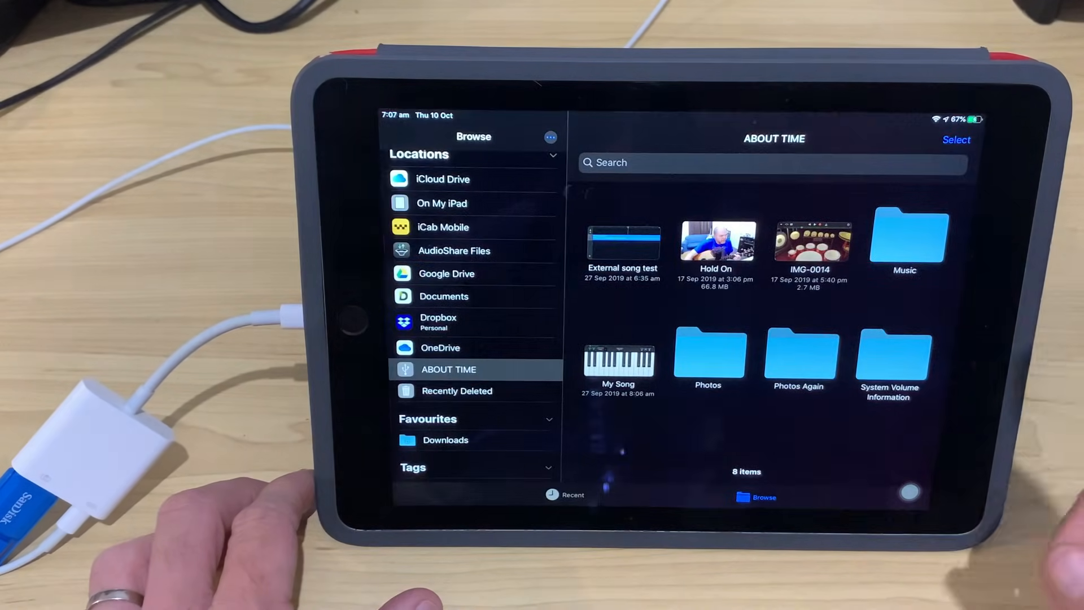
left_click(799, 359)
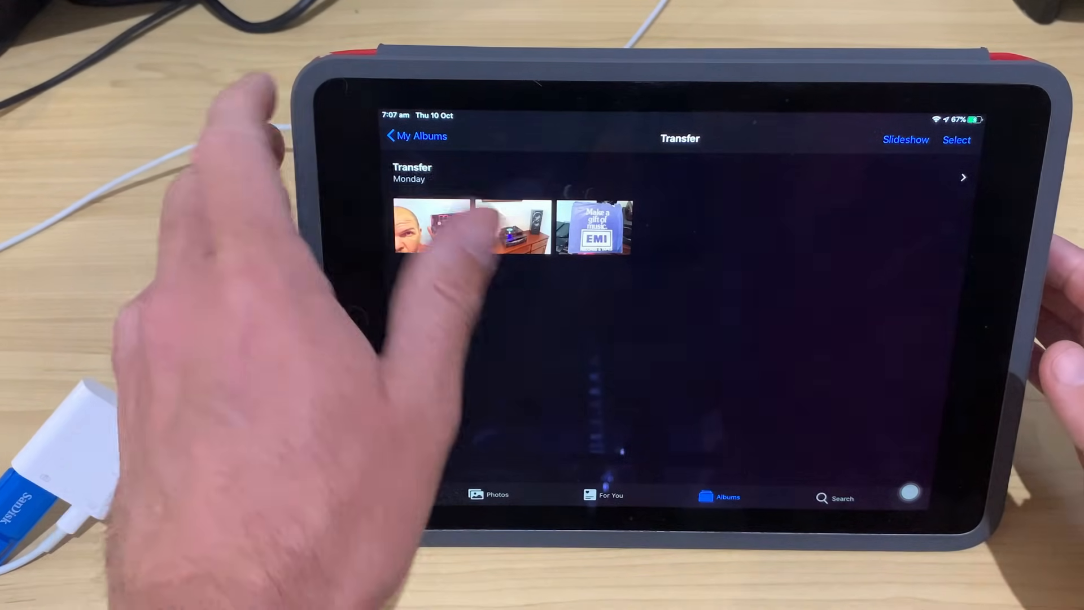
Delete all three photos from the Transfer album, leaving it empty.
left_click(414, 135)
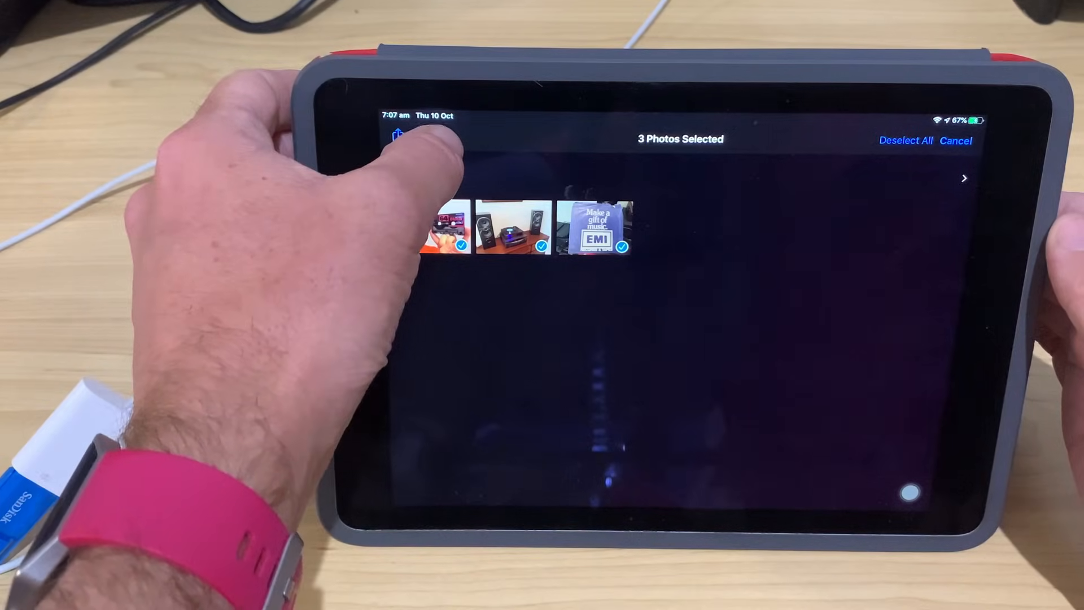
left_click(436, 136)
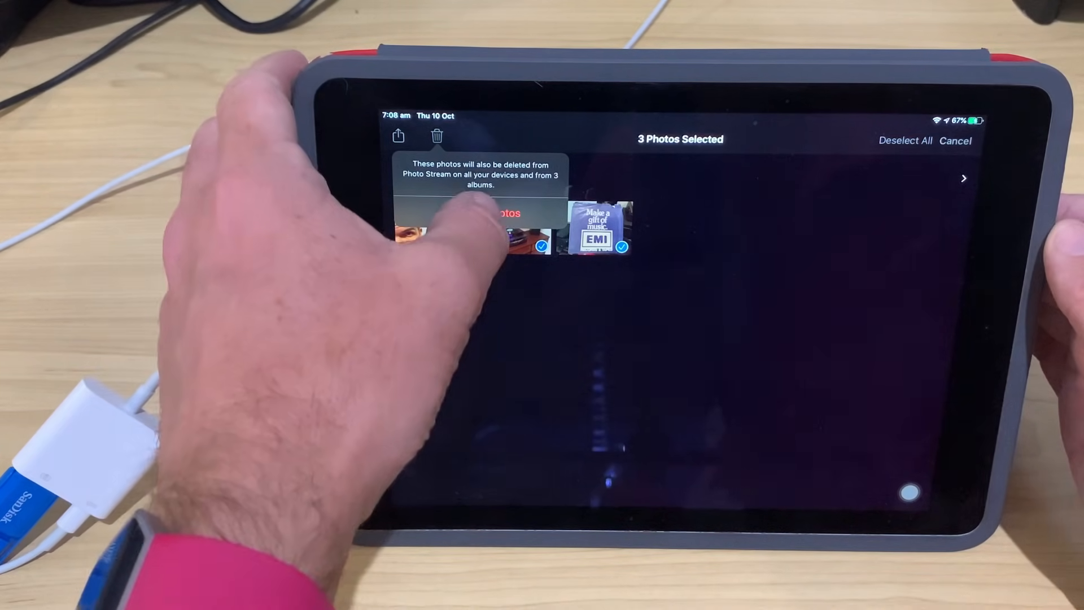
left_click(498, 214)
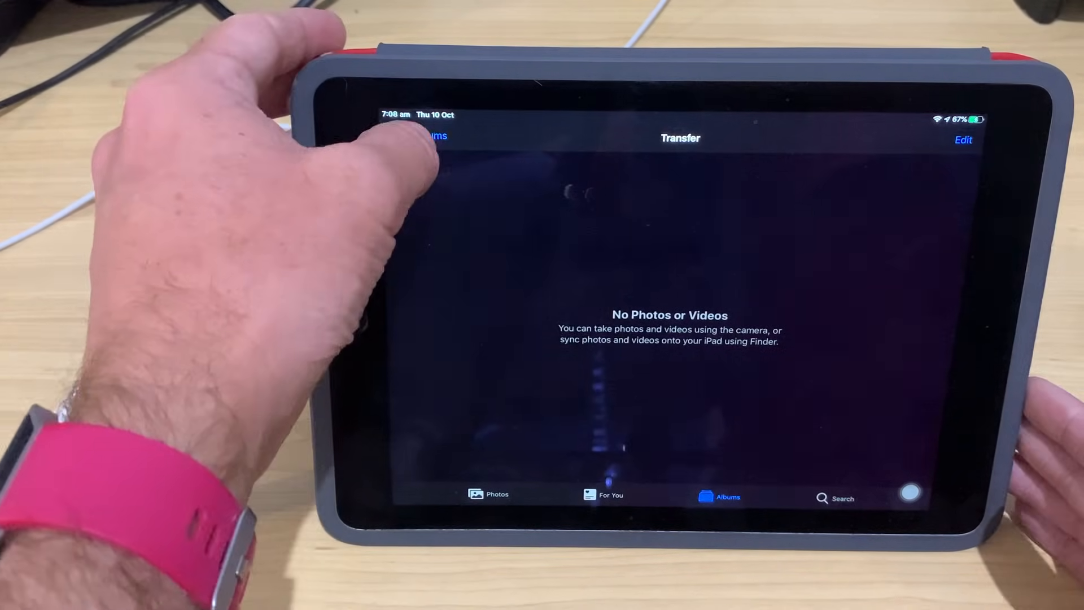
Return to Albums, enter Recently Deleted and start selecting its photos for permanent removal.
left_click(426, 135)
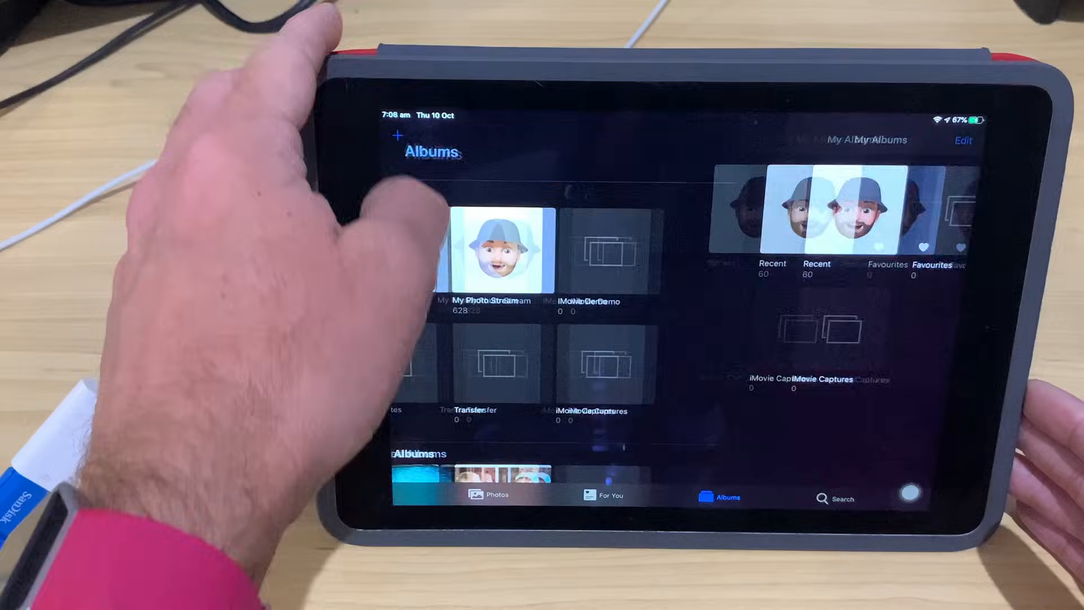
scroll("down", 3)
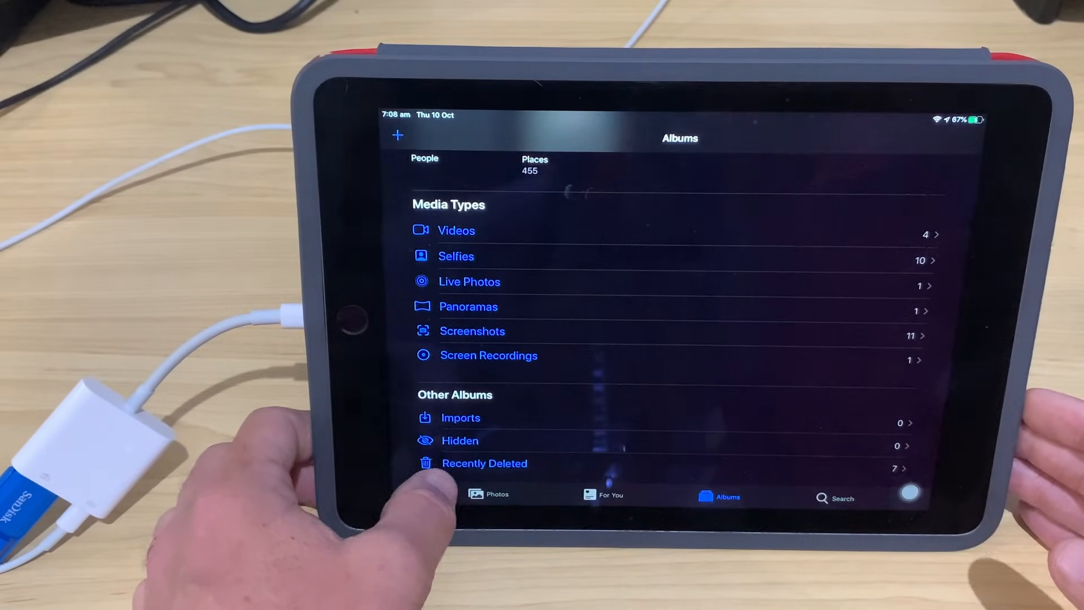
left_click(484, 462)
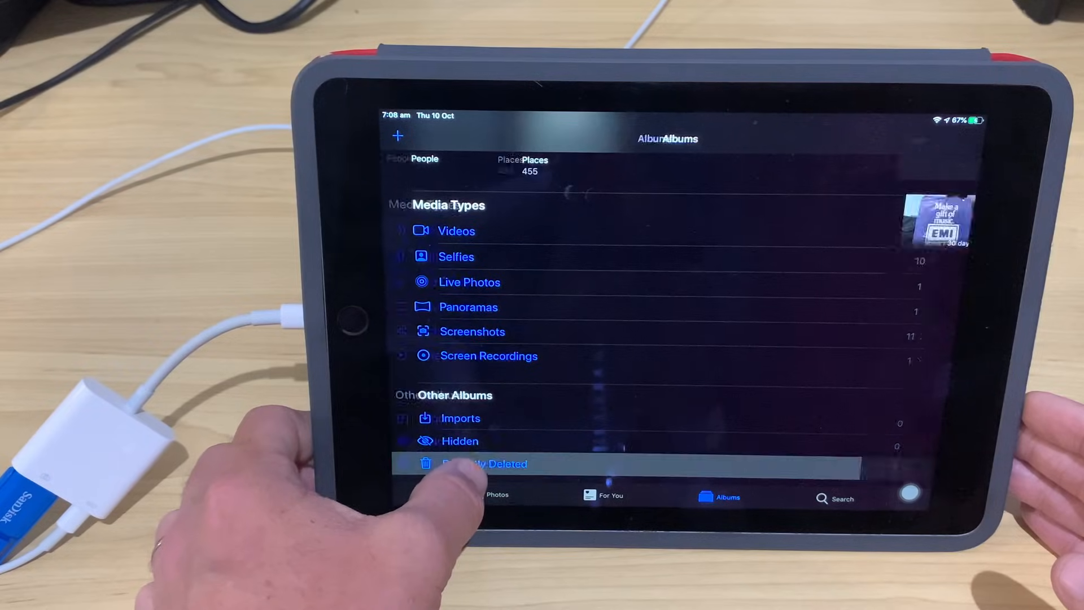
left_click(484, 463)
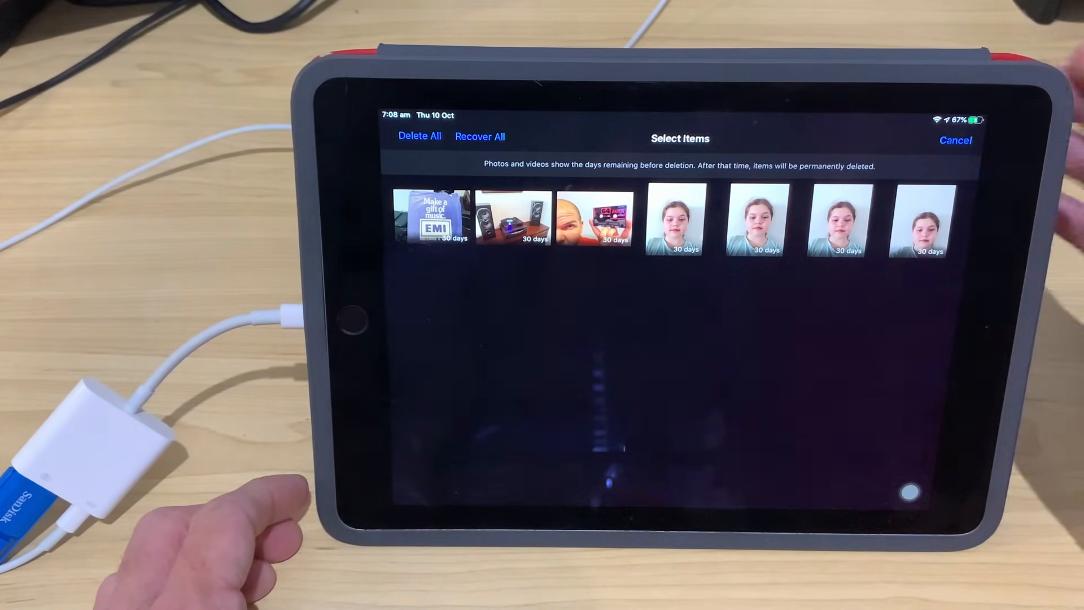
left_click(419, 136)
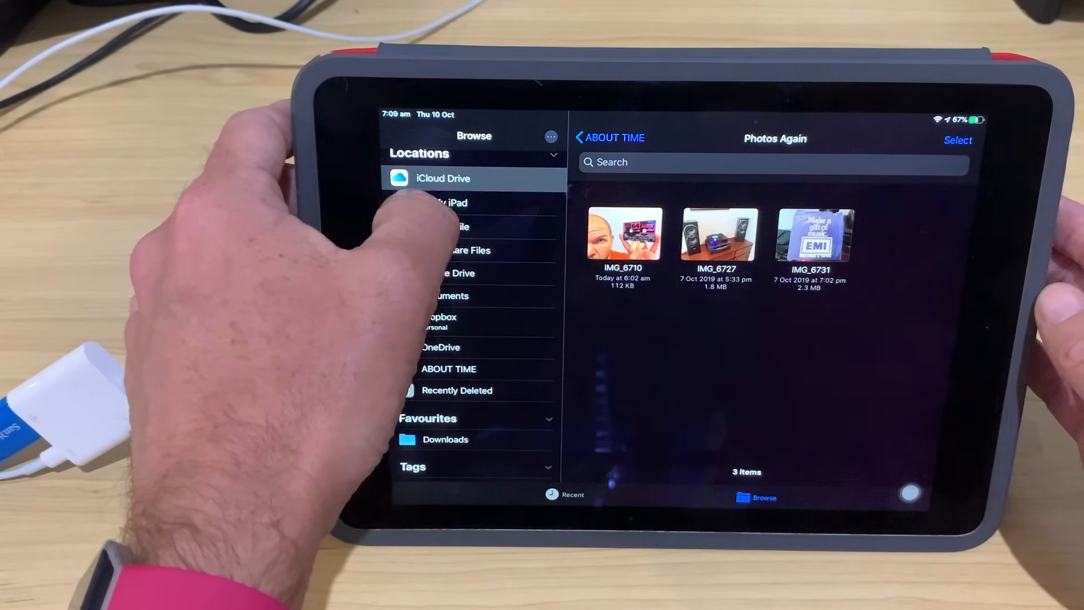
Switch the Files sidebar from the USB's Photos Again folder to the On My iPad location.
left_click(442, 202)
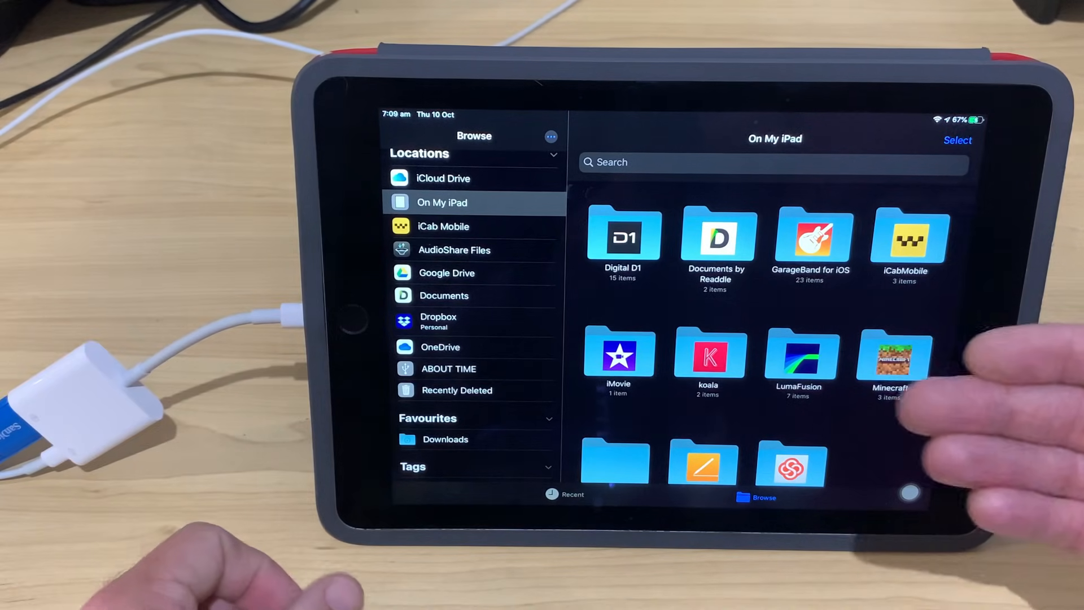